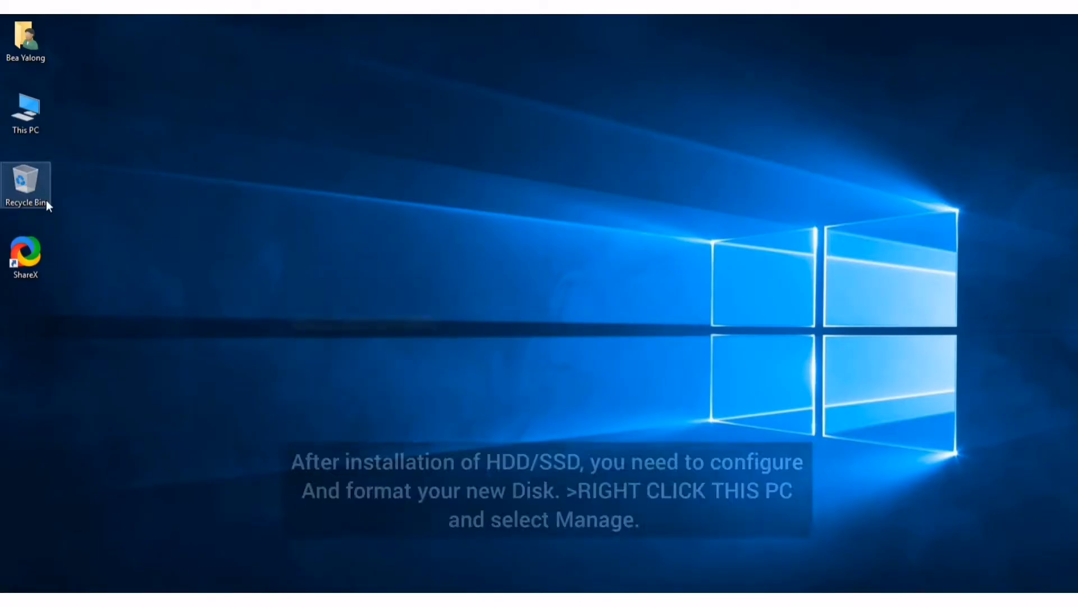
- Launch Computer Management from the This PC desktop icon's Manage option
{"action": "right_click", "coordinate": [25, 110]}
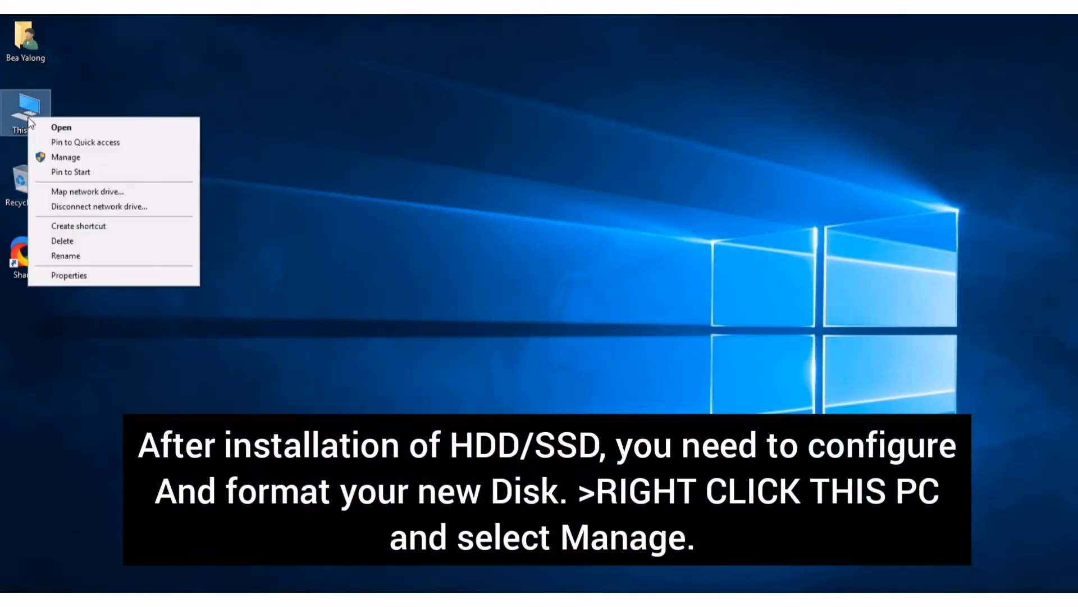
{"action": "mouse_move", "coordinate": [66, 157]}
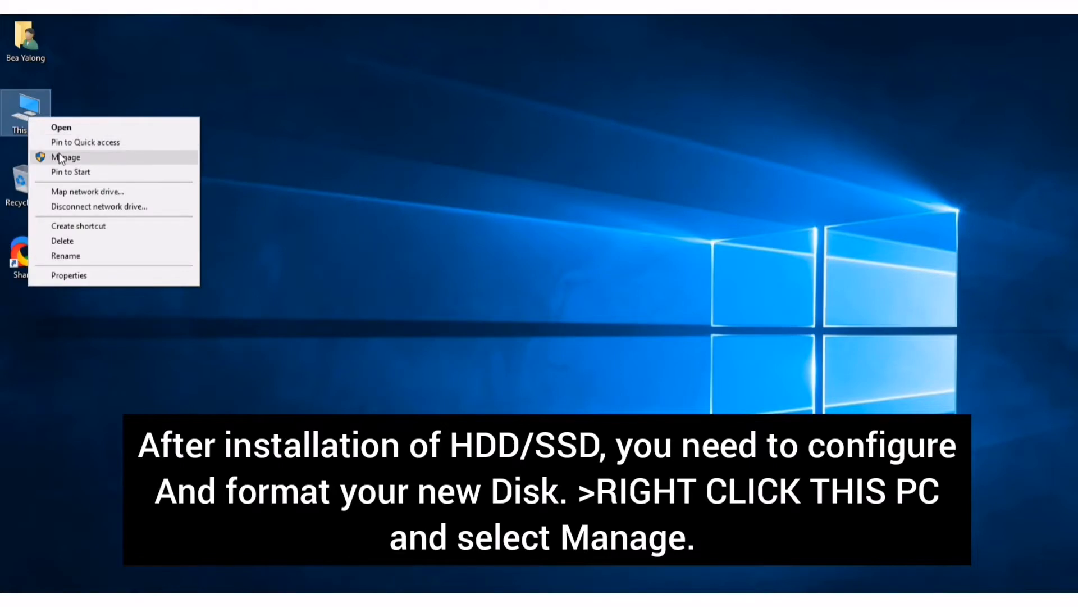
{"action": "mouse_move", "coordinate": [77, 164]}
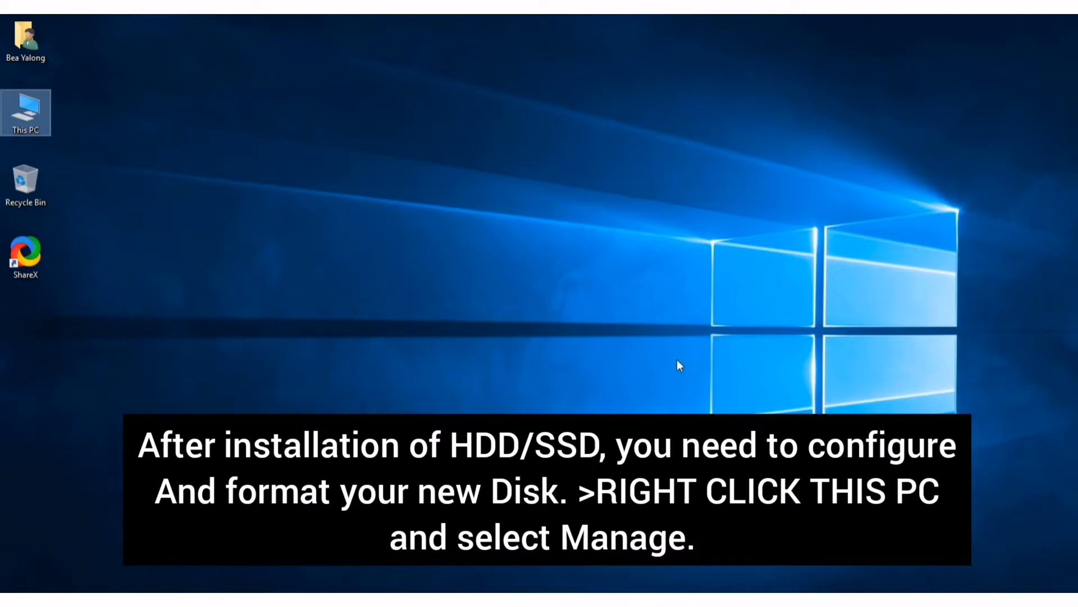
{"action": "right_click", "coordinate": [25, 113]}
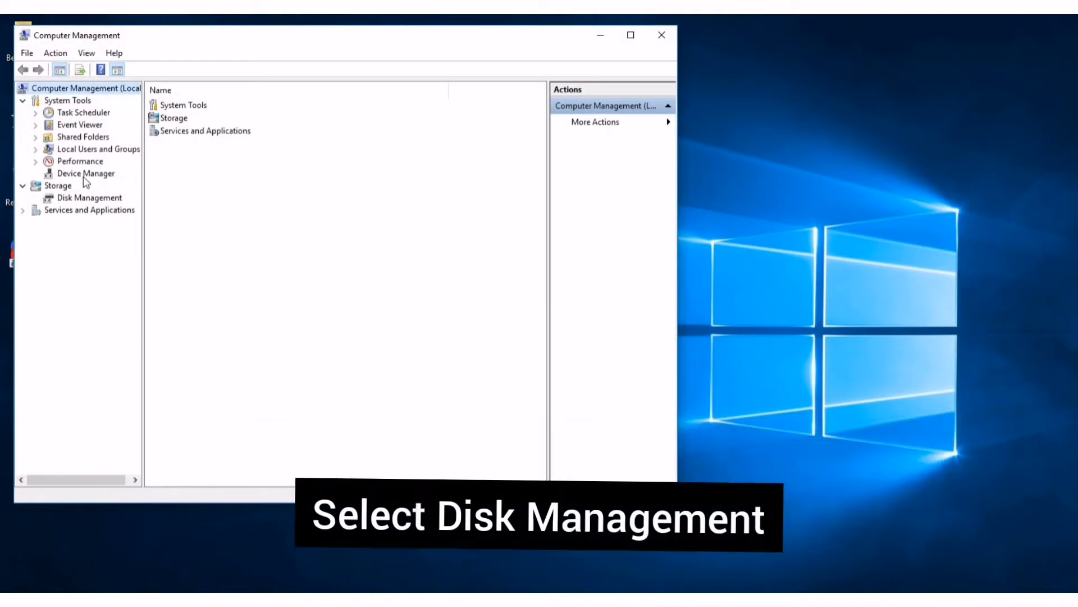
- Show Disk Management under Storage to view the disks and the 111.79 GB unallocated Disk 1
{"action": "left_click", "coordinate": [89, 197]}
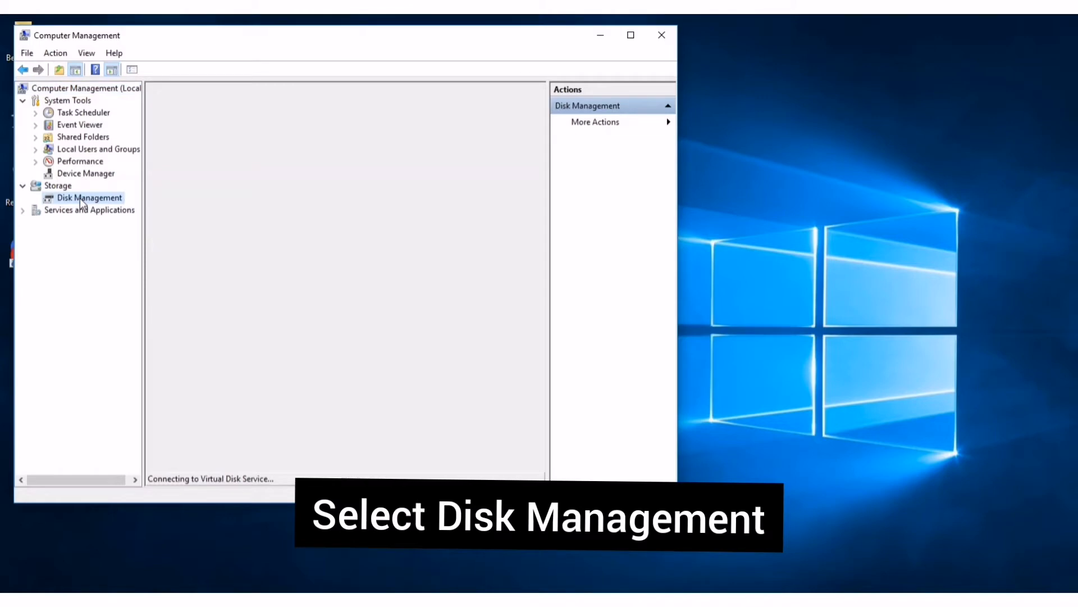
{"action": "left_click", "coordinate": [89, 197]}
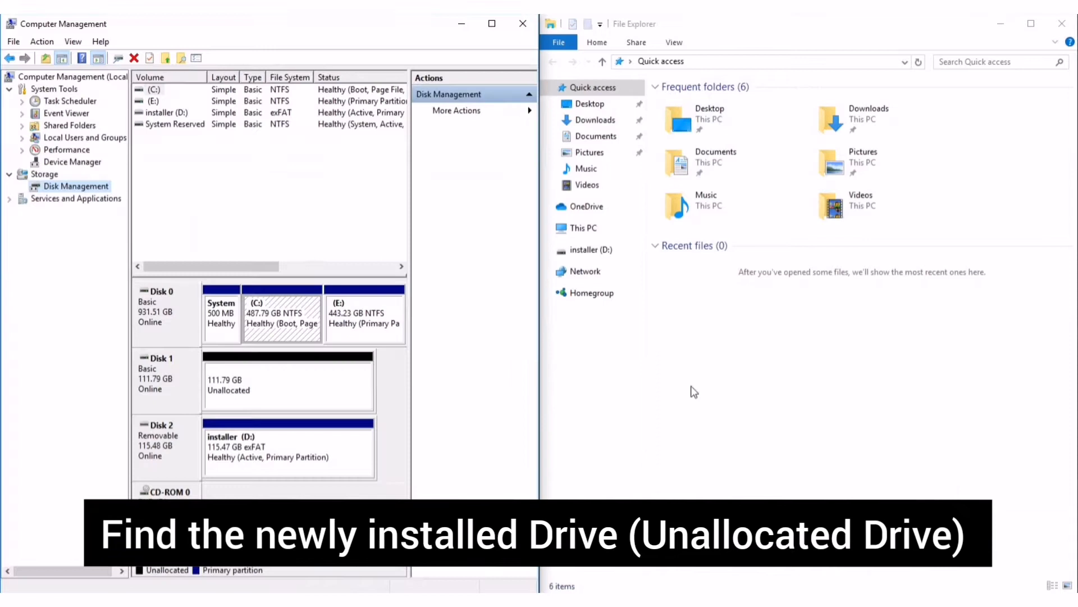
- Show This PC's drives in File Explorer, then select Disk 1's unallocated space
{"action": "left_click", "coordinate": [583, 227]}
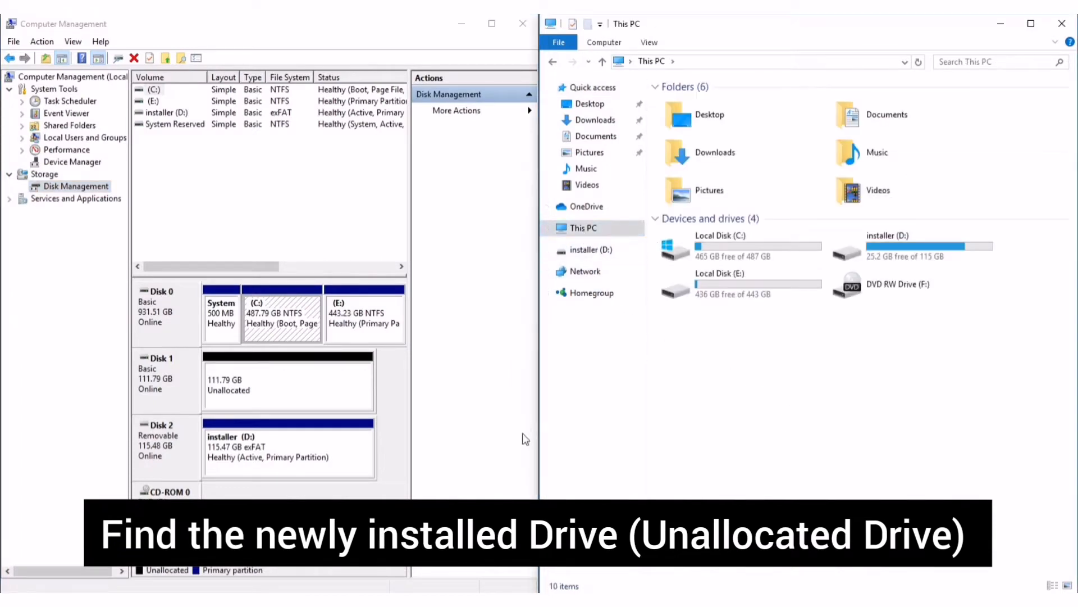
{"action": "mouse_move", "coordinate": [288, 309]}
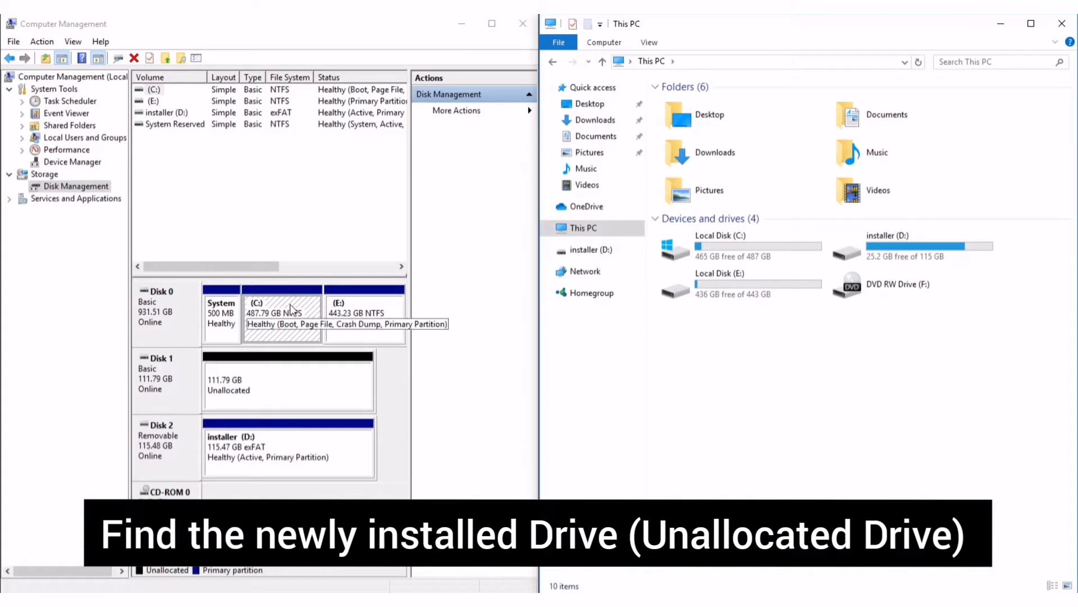
{"action": "mouse_move", "coordinate": [757, 256]}
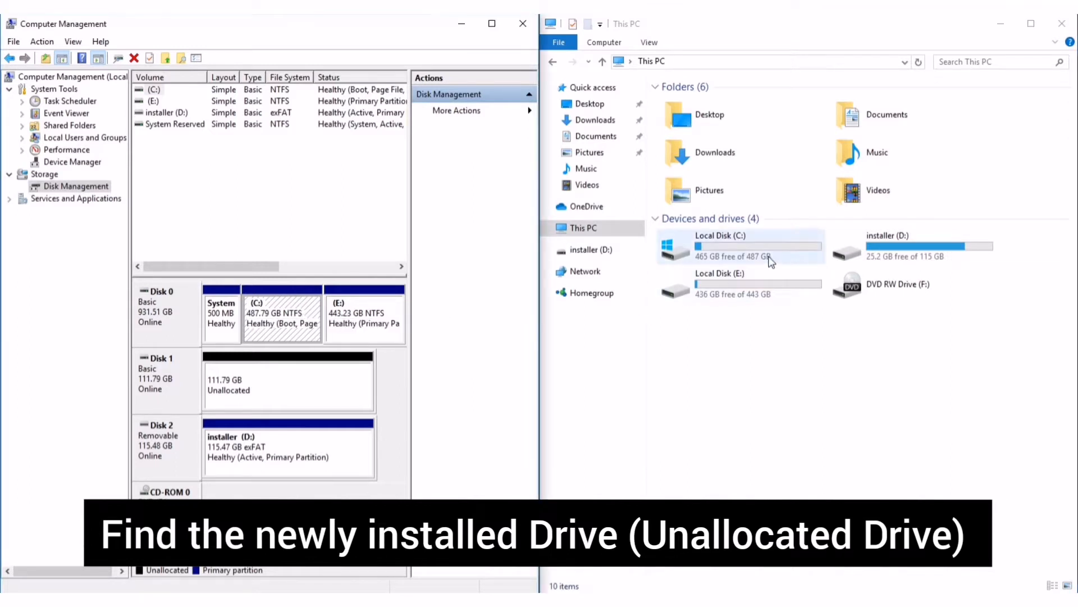
{"action": "left_click", "coordinate": [741, 246]}
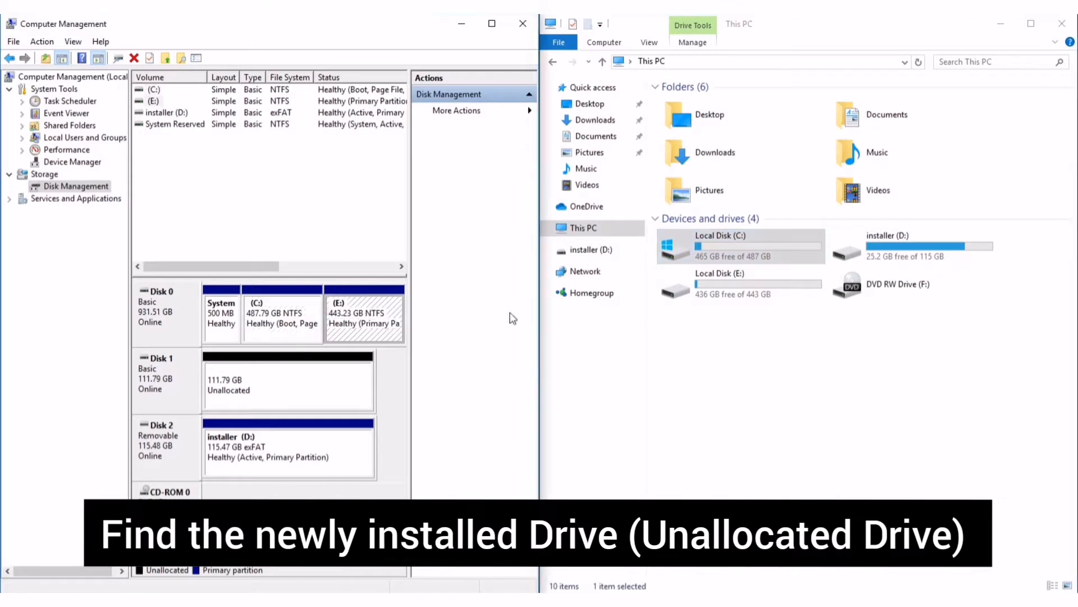
{"action": "left_click", "coordinate": [739, 283]}
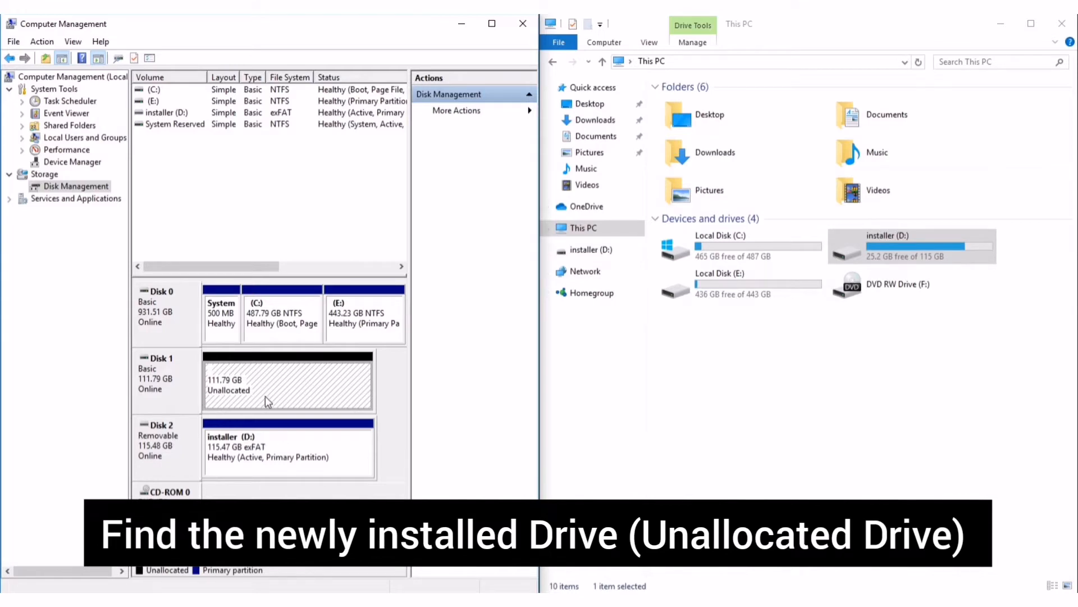
{"action": "mouse_move", "coordinate": [307, 382]}
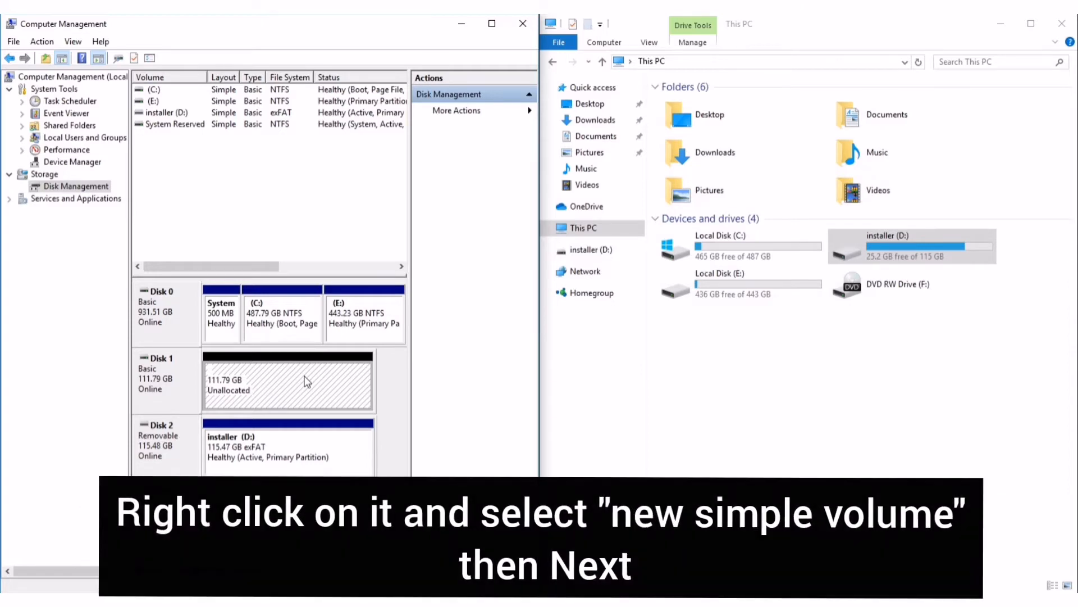
- Create a new simple volume using the full 114471 MB and drive letter S
{"action": "right_click", "coordinate": [287, 382]}
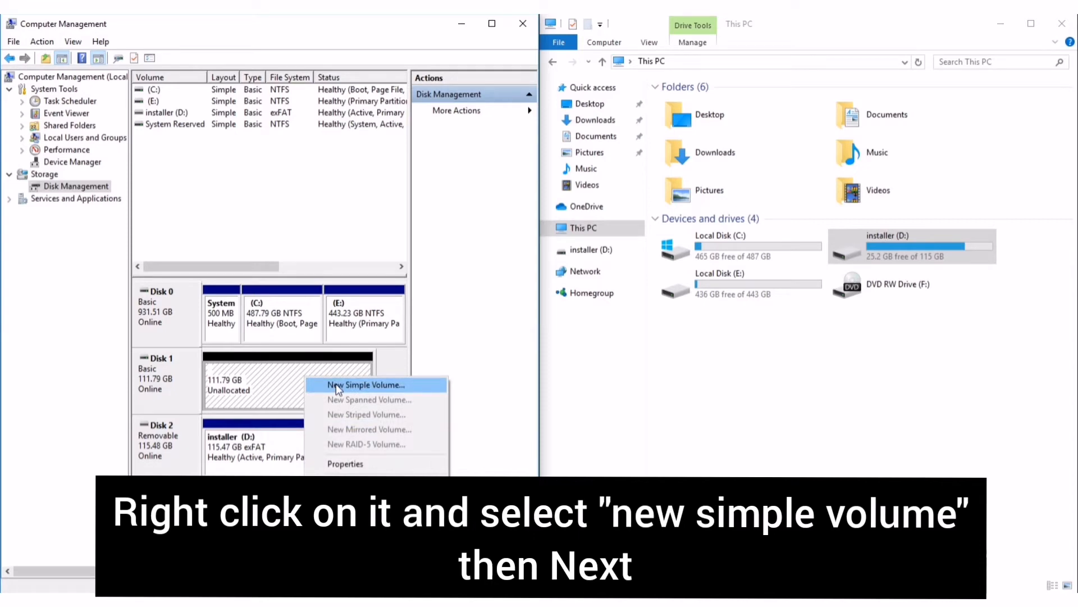
{"action": "left_click", "coordinate": [369, 384]}
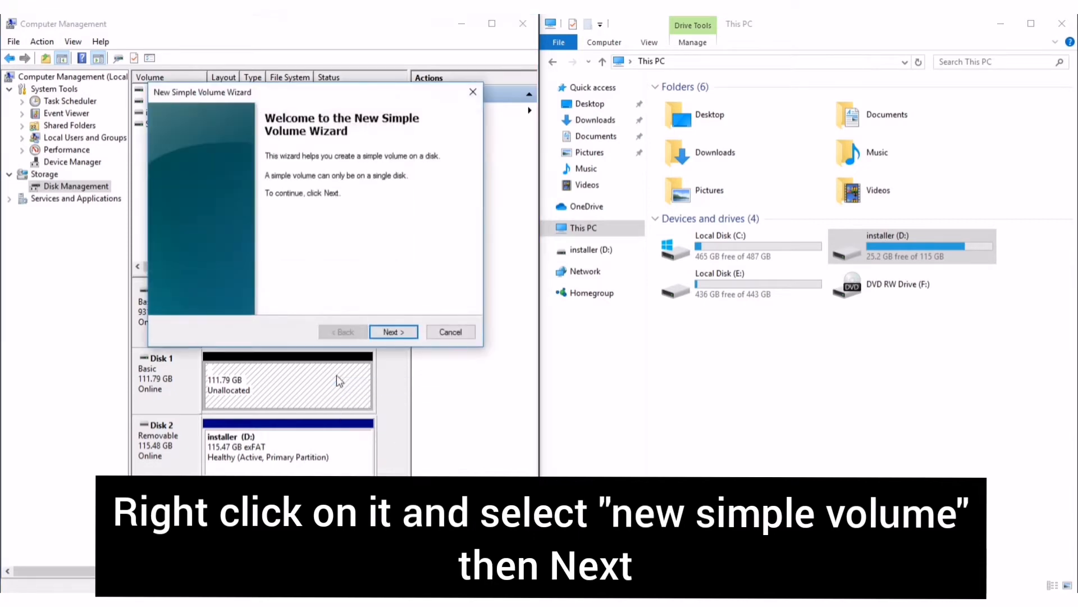
{"action": "left_click", "coordinate": [393, 332]}
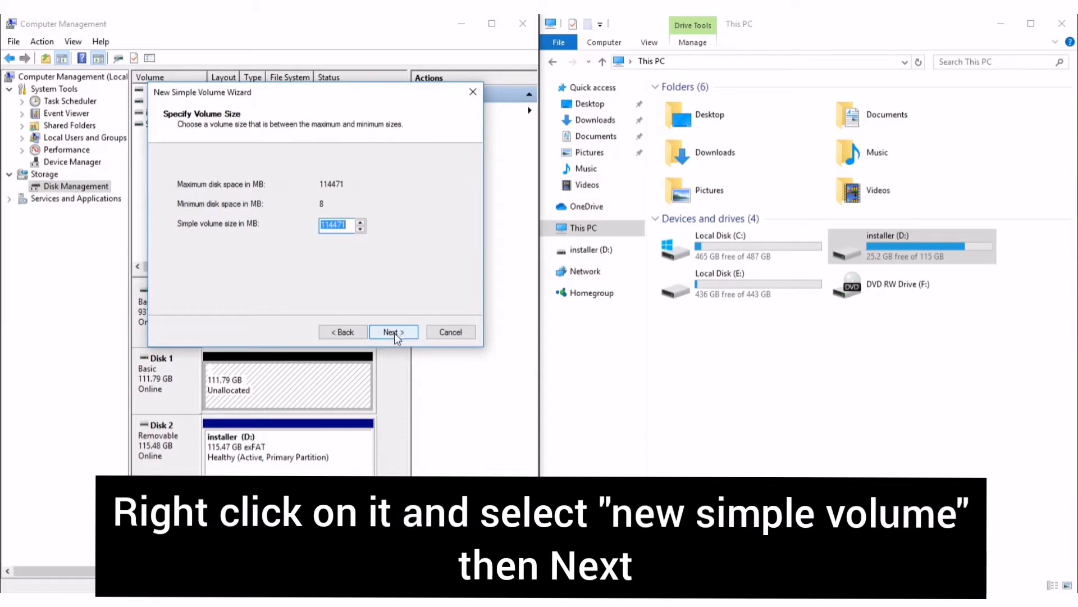
{"action": "left_click", "coordinate": [392, 332]}
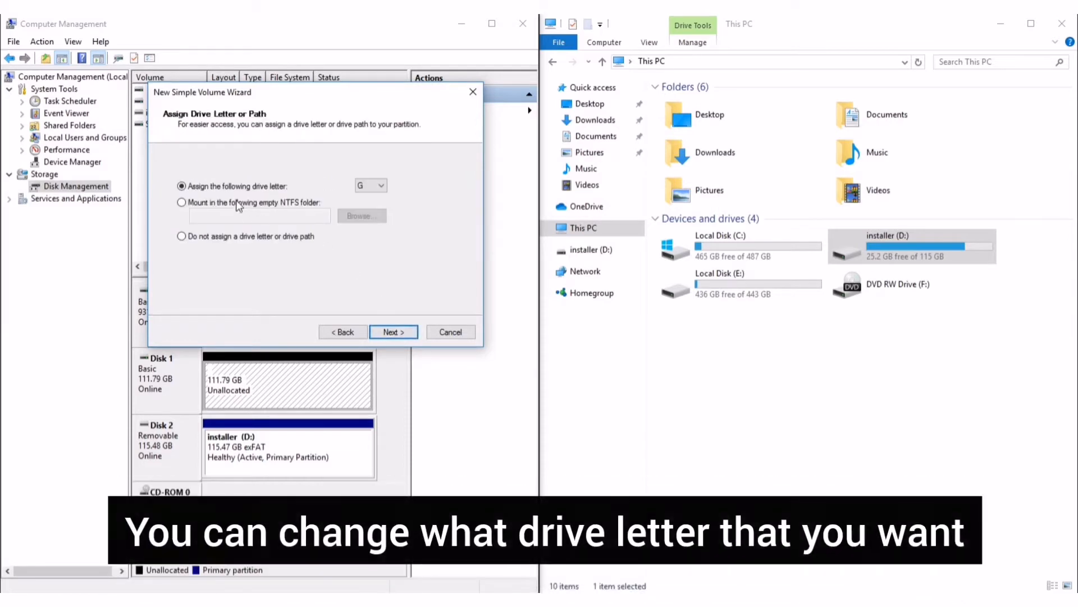
{"action": "left_click", "coordinate": [382, 186]}
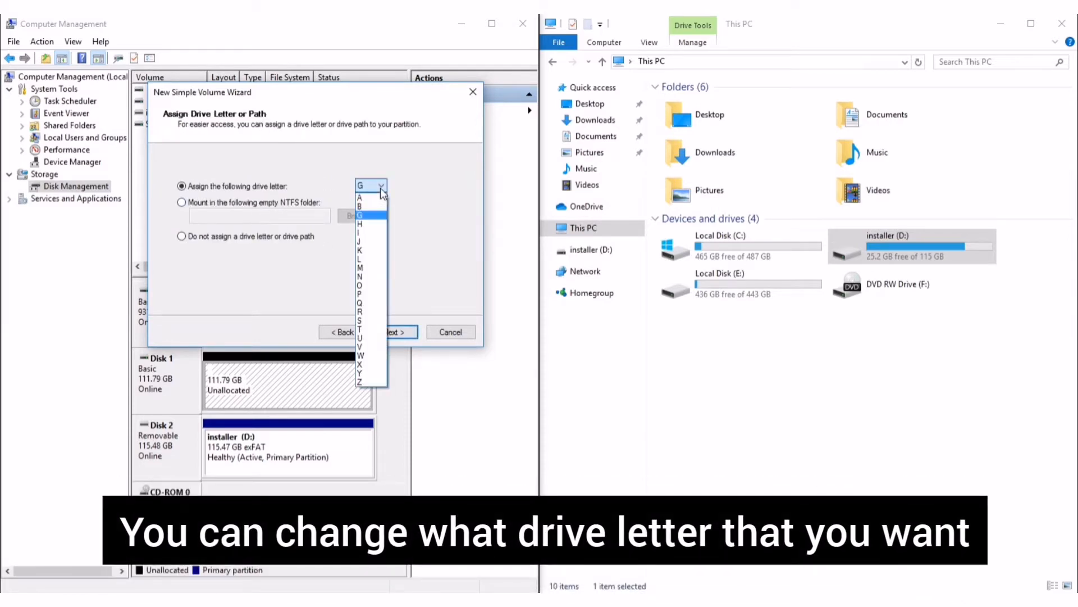
{"action": "left_click", "coordinate": [359, 321]}
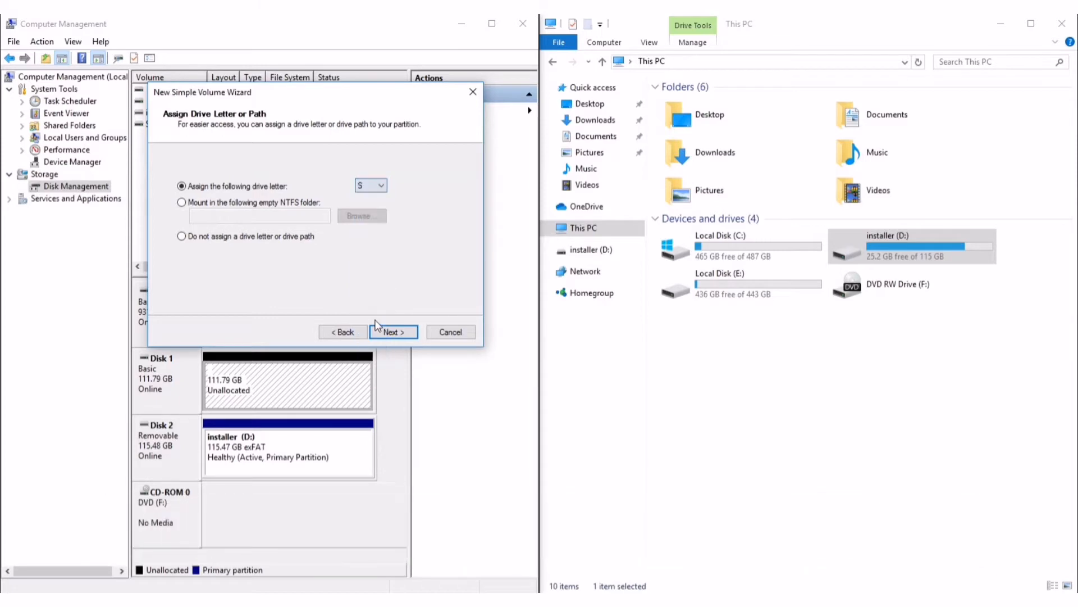
{"action": "left_click", "coordinate": [392, 331]}
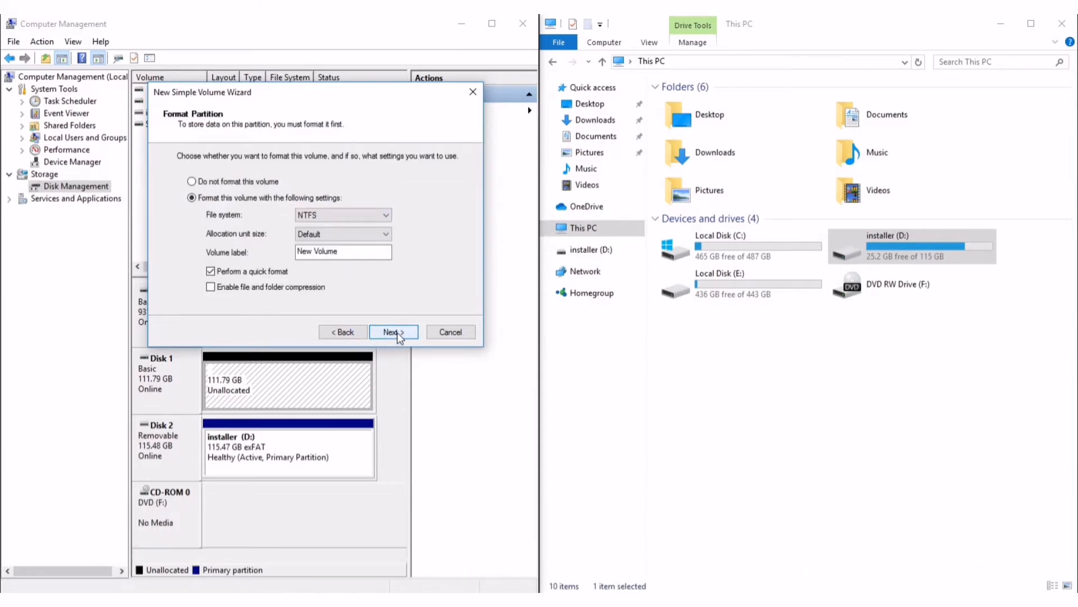
- Label the volume LocalDisk with NTFS quick format and complete the wizard
{"action": "triple_click", "coordinate": [343, 251]}
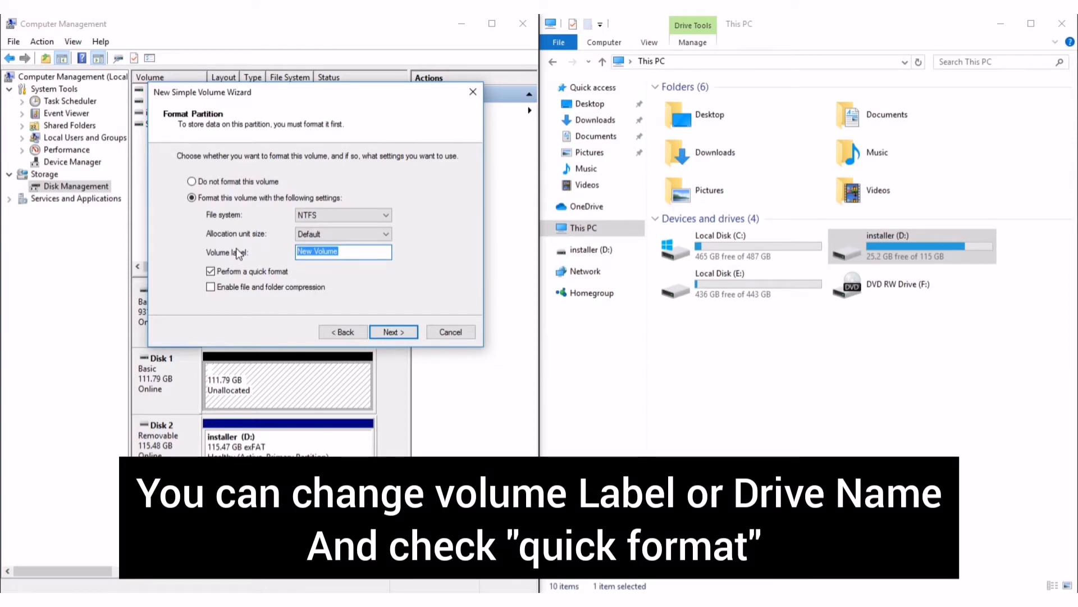
{"action": "type", "text": "LocalDis"}
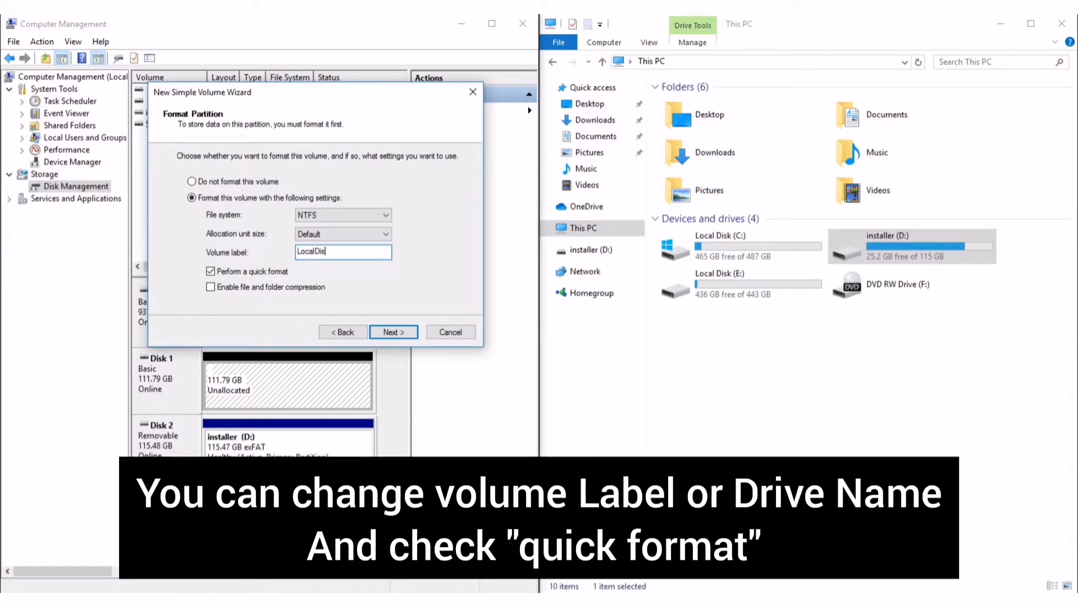
{"action": "type", "text": "k"}
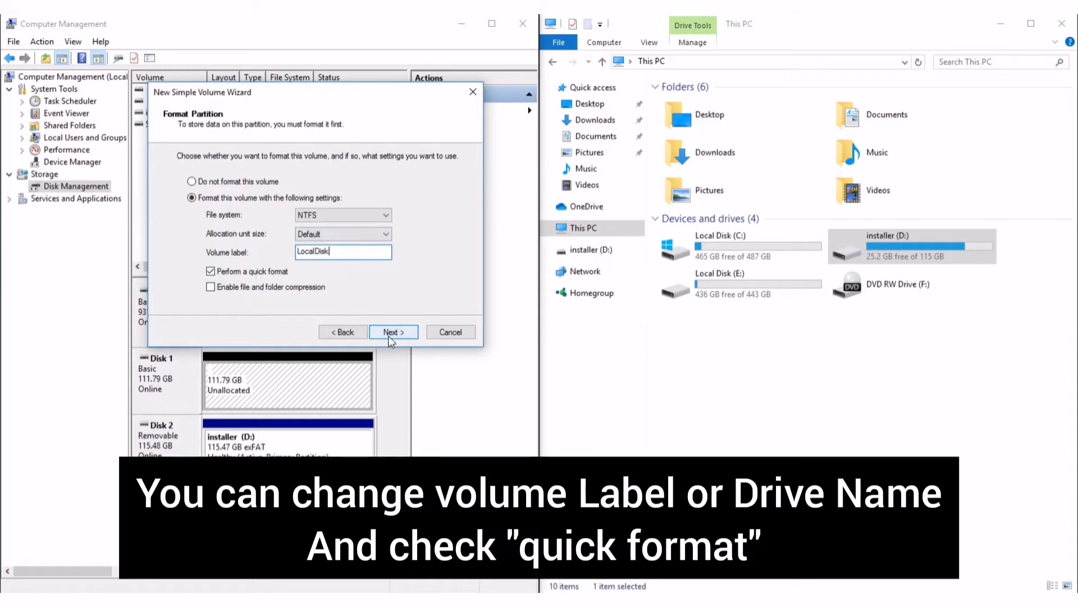
{"action": "left_click", "coordinate": [393, 332]}
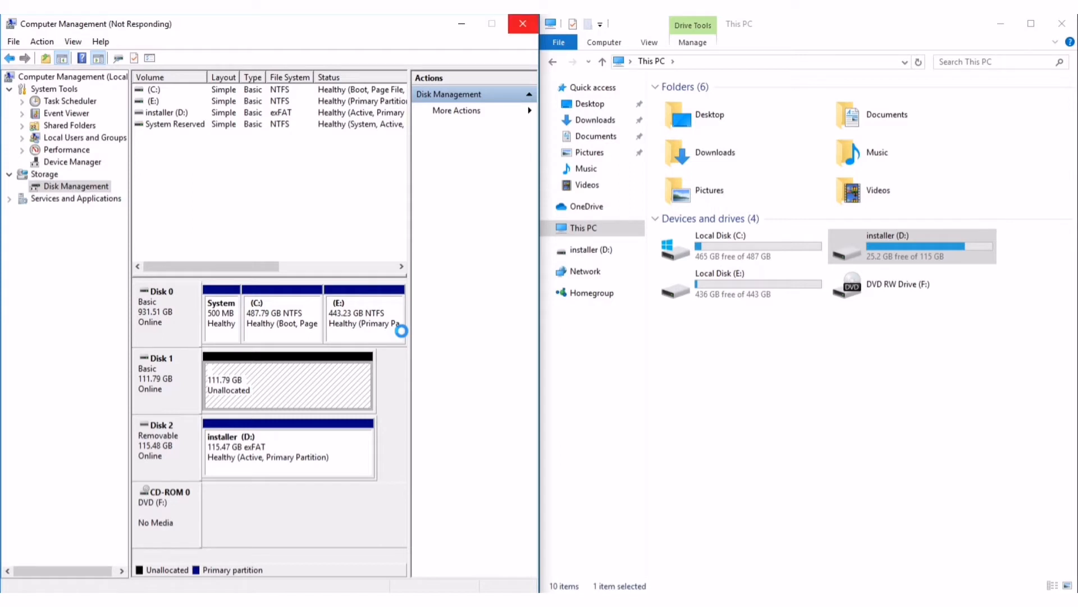
{"action": "mouse_move", "coordinate": [324, 392]}
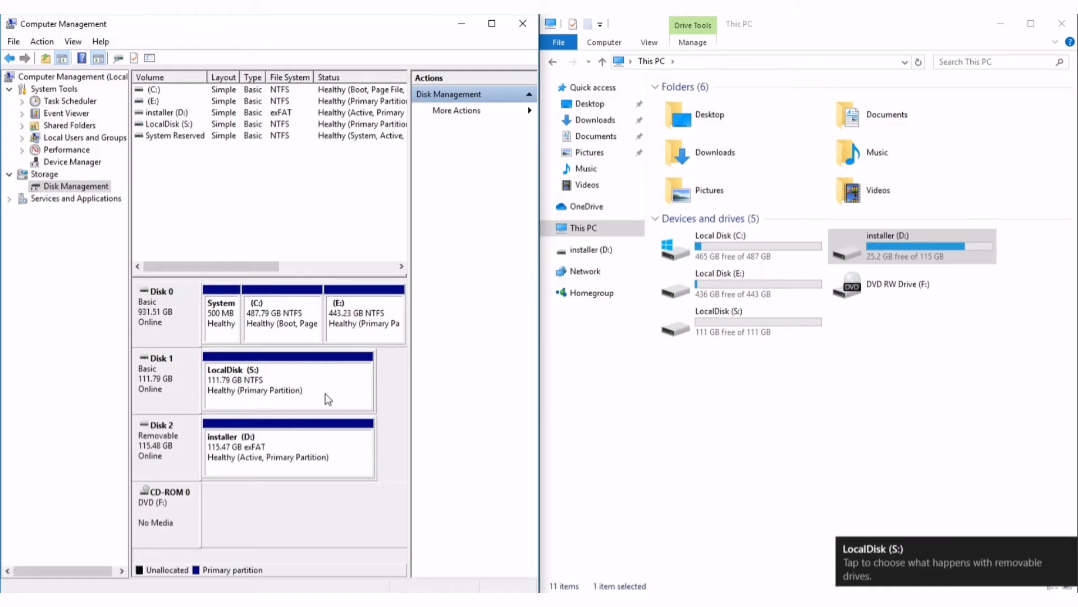
{"action": "mouse_move", "coordinate": [922, 573]}
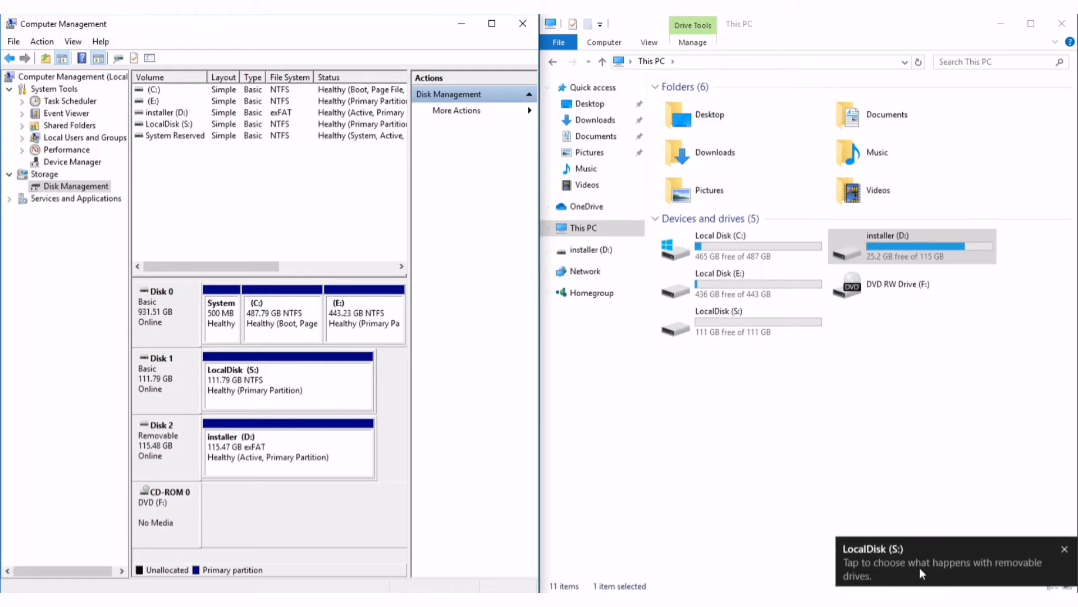
- Confirm LocalDisk (S:) appears as a healthy 111.79 GB NTFS volume, in File Explorer too
{"action": "left_click", "coordinate": [723, 321]}
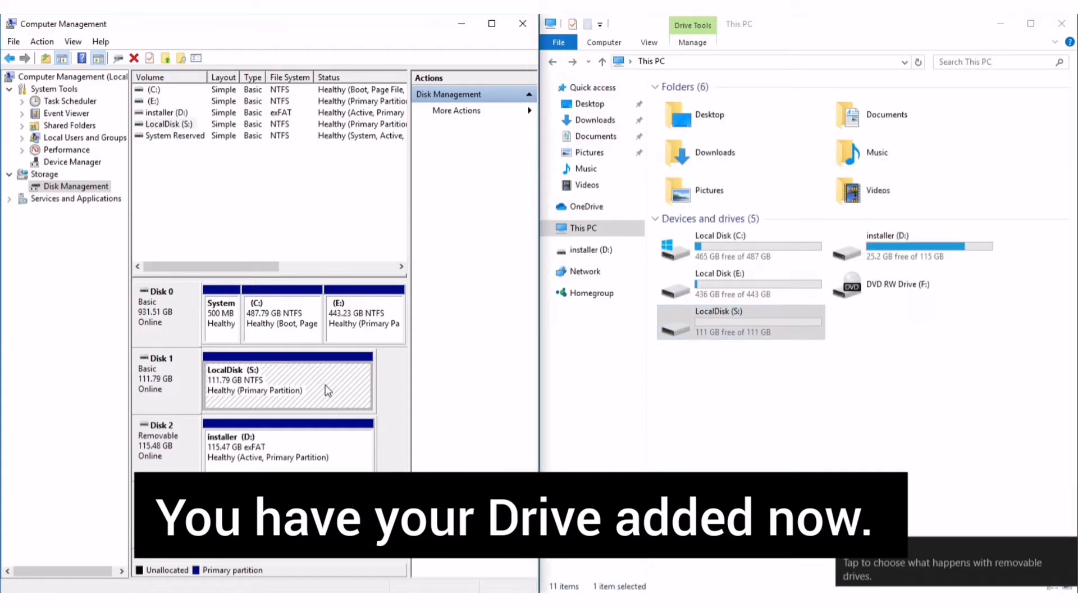
{"action": "right_click", "coordinate": [289, 389]}
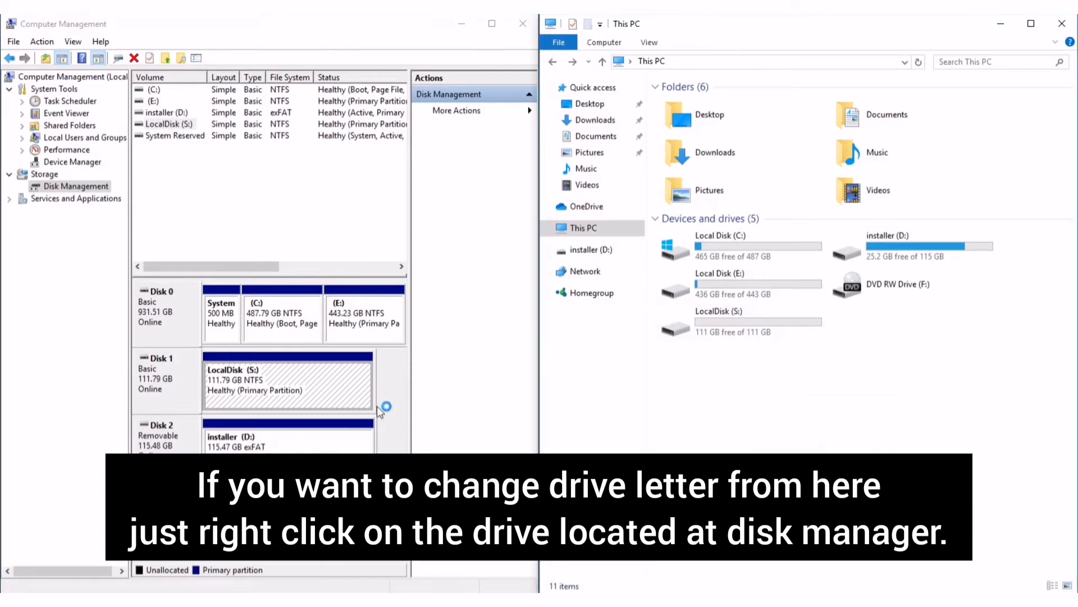
- Change LocalDisk's drive letter from S to I in Change Drive Letter and Paths
{"action": "right_click", "coordinate": [287, 380]}
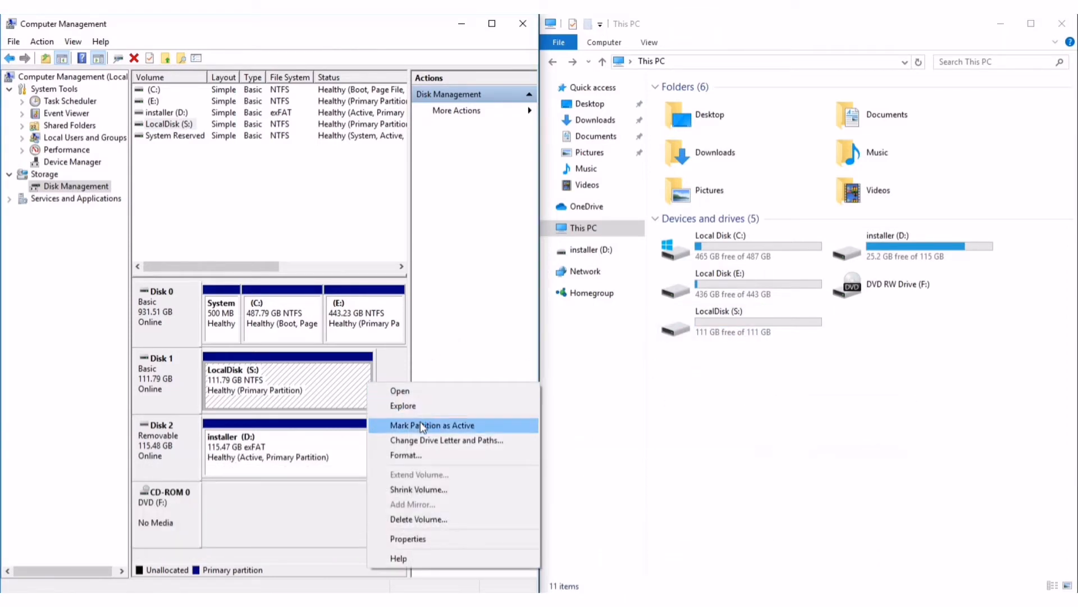
{"action": "left_click", "coordinate": [445, 440]}
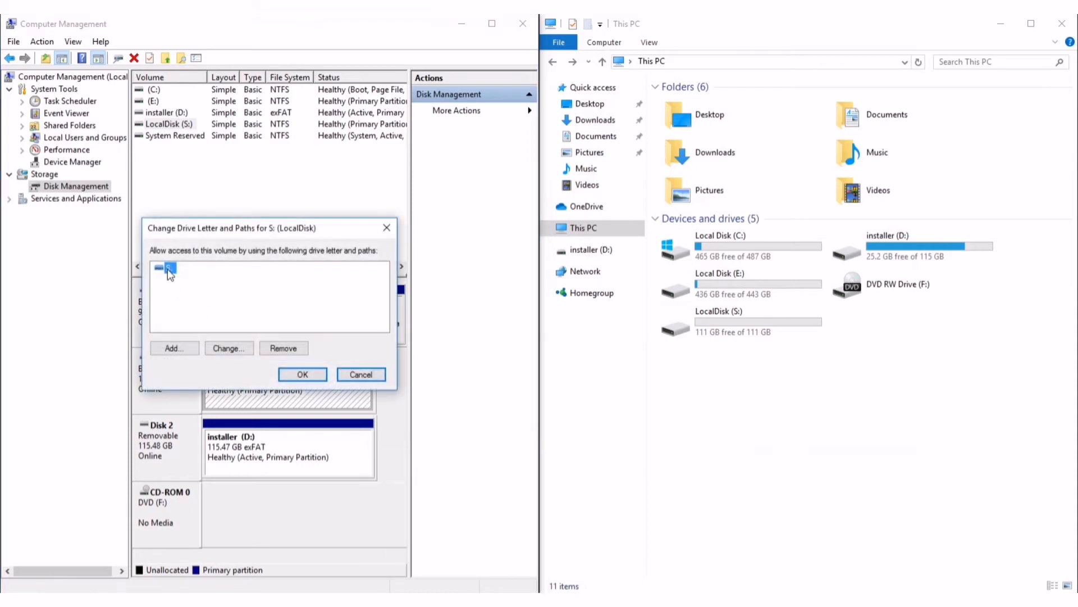
{"action": "left_click", "coordinate": [174, 348]}
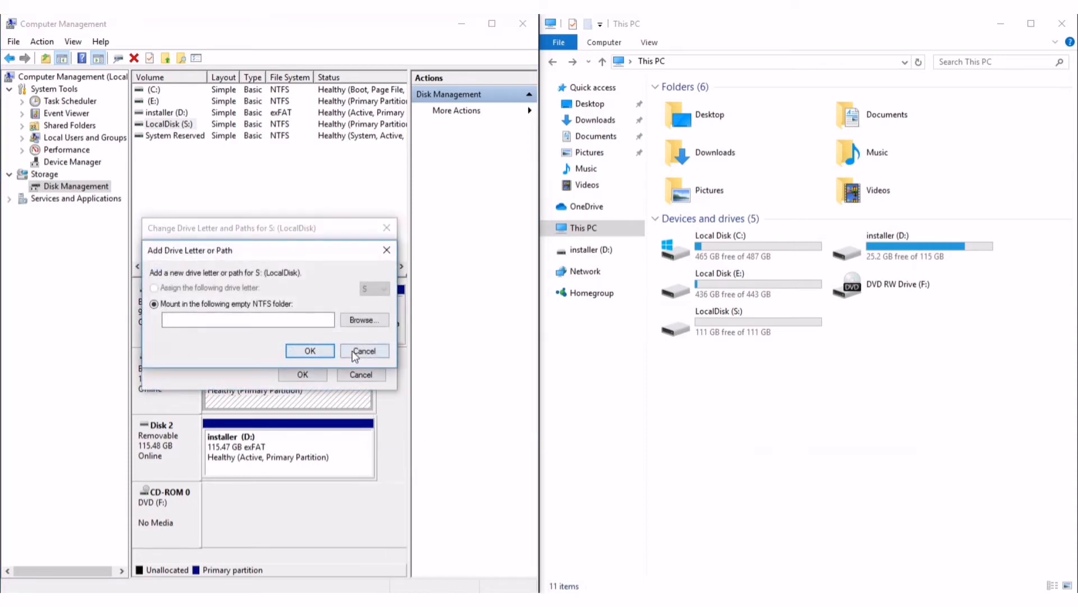
{"action": "left_click", "coordinate": [365, 350]}
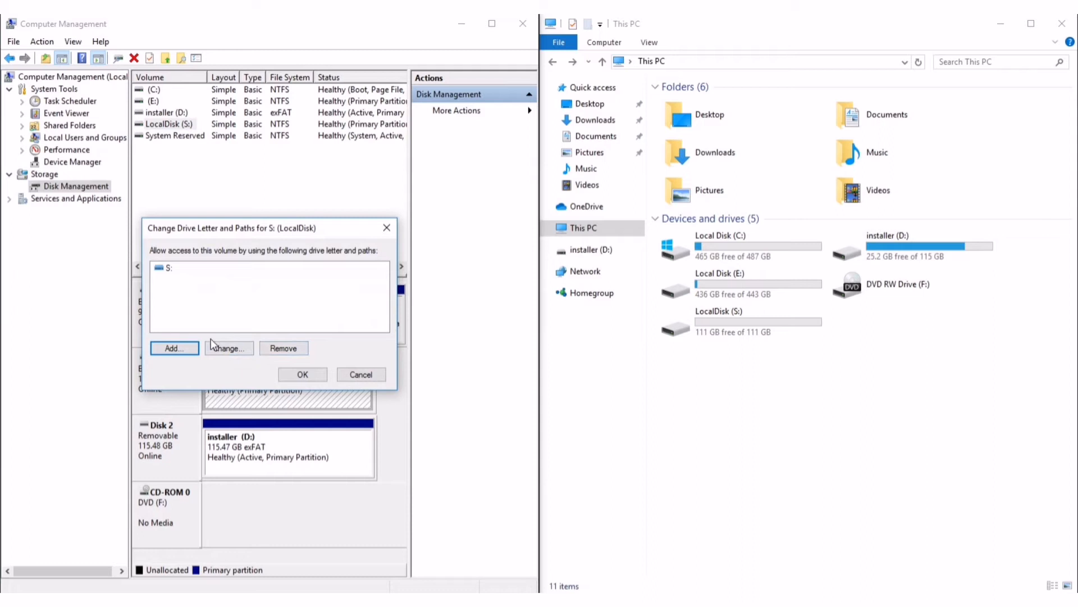
{"action": "left_click", "coordinate": [227, 348]}
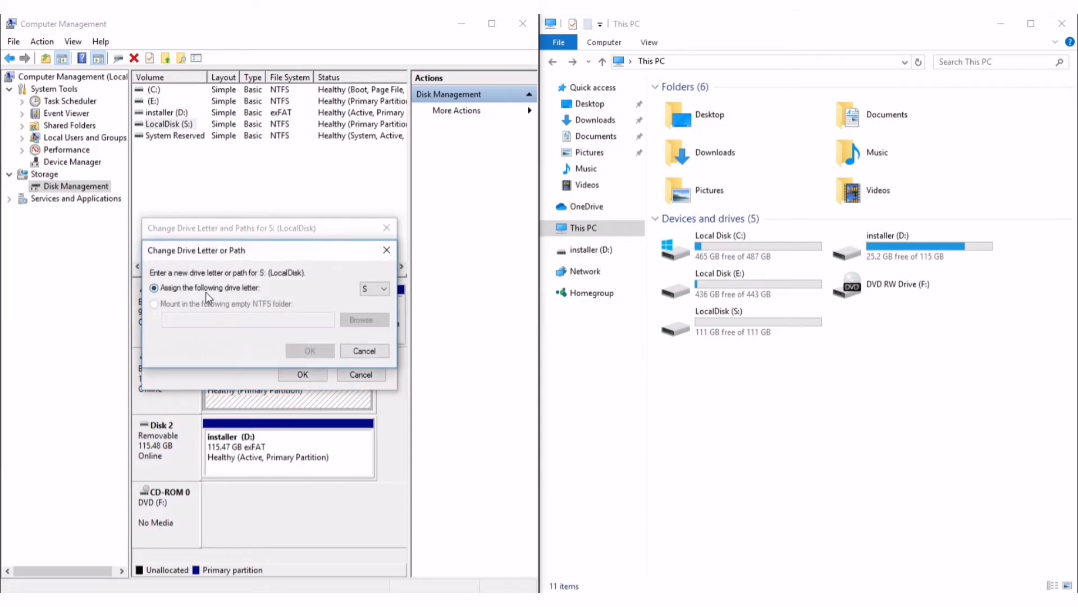
{"action": "left_click", "coordinate": [383, 288]}
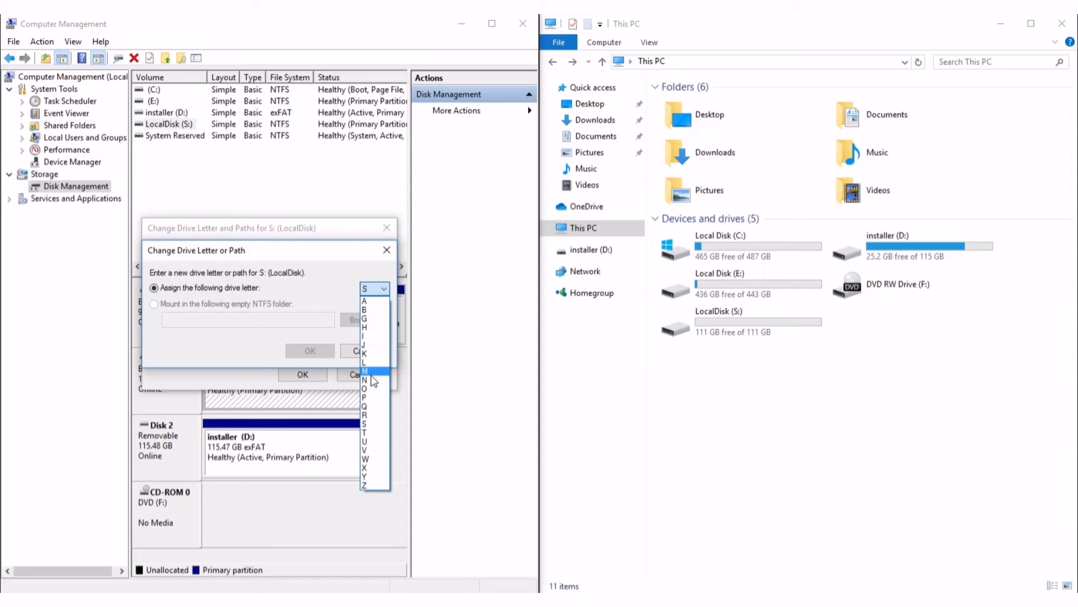
{"action": "mouse_move", "coordinate": [371, 327]}
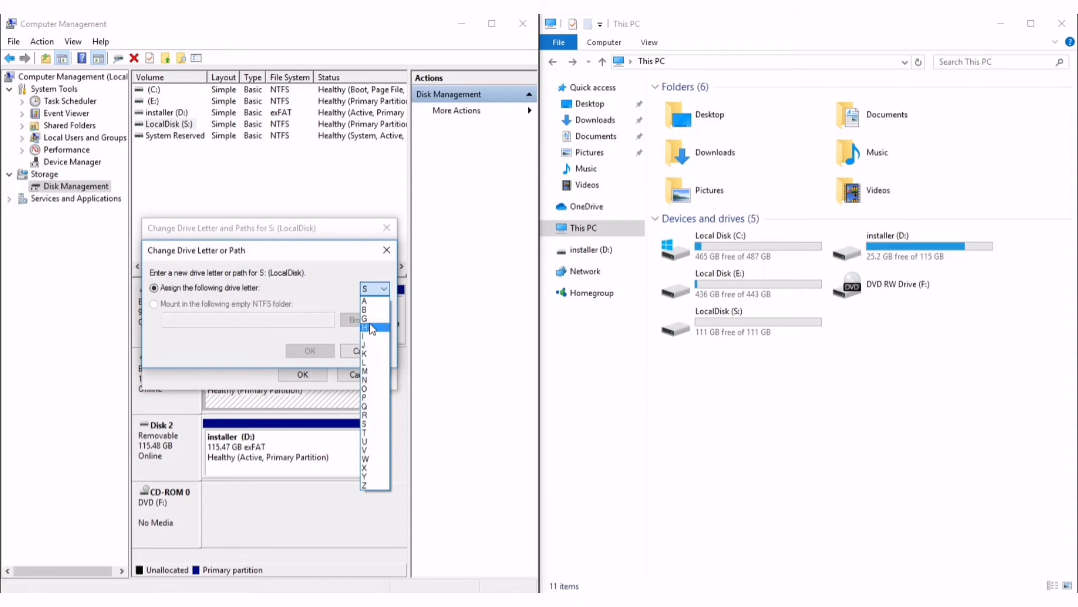
{"action": "left_click", "coordinate": [364, 328]}
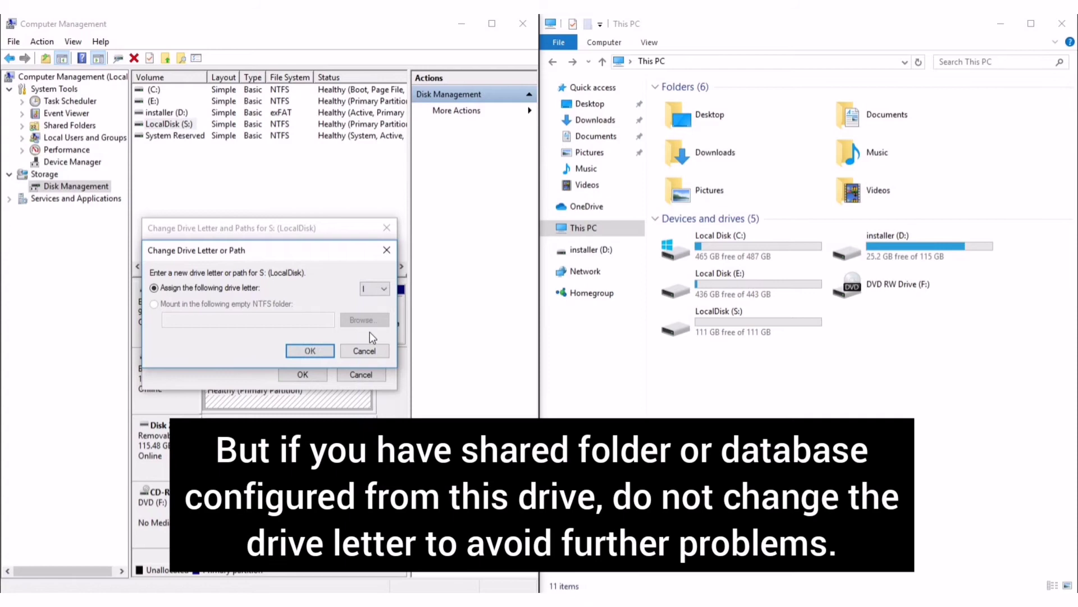
{"action": "left_click", "coordinate": [309, 350]}
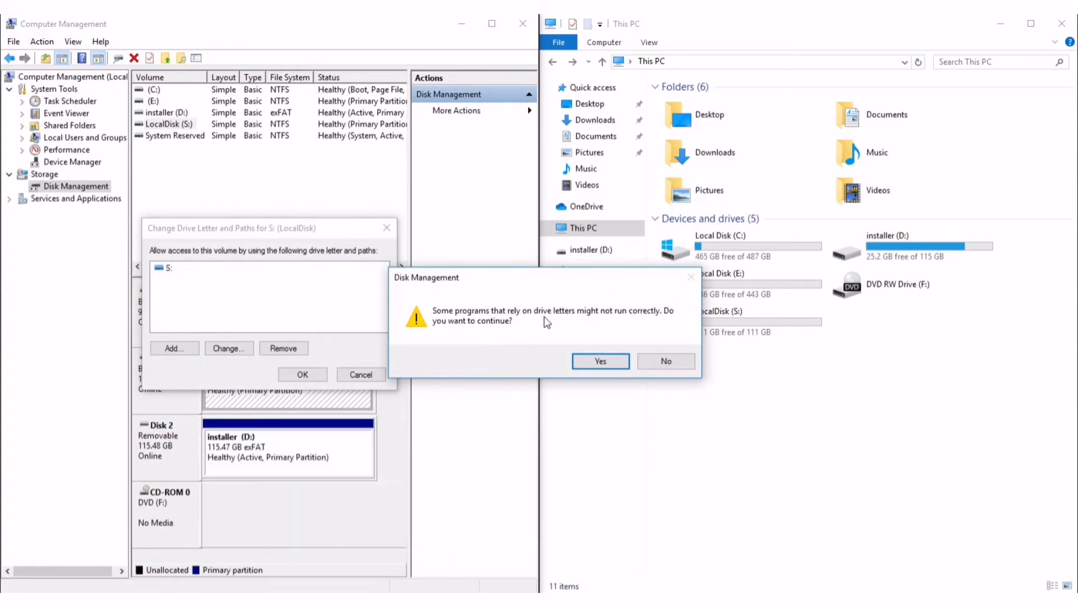
{"action": "mouse_move", "coordinate": [510, 338]}
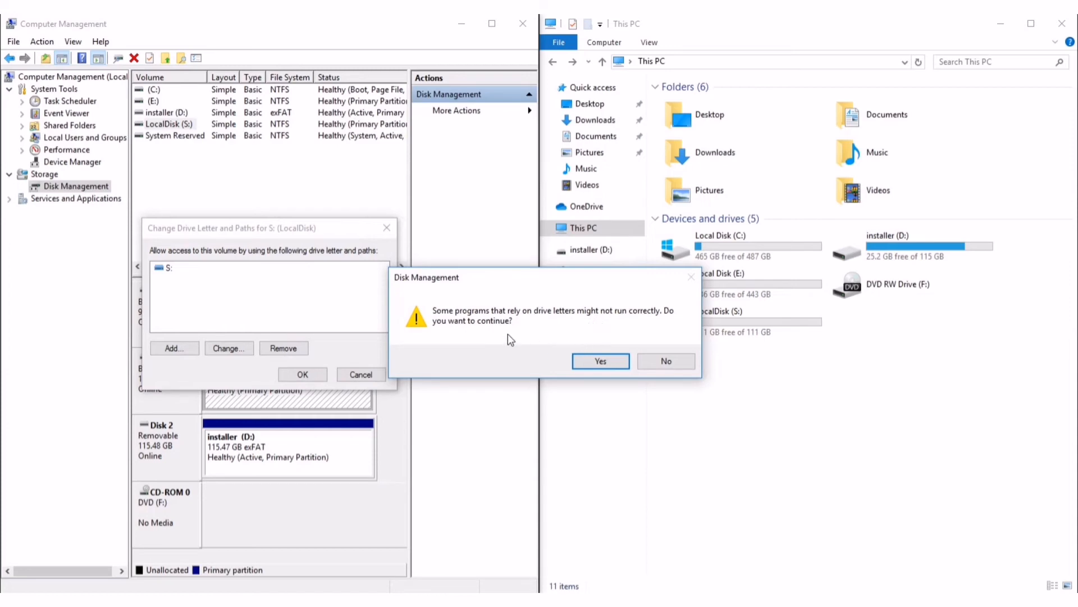